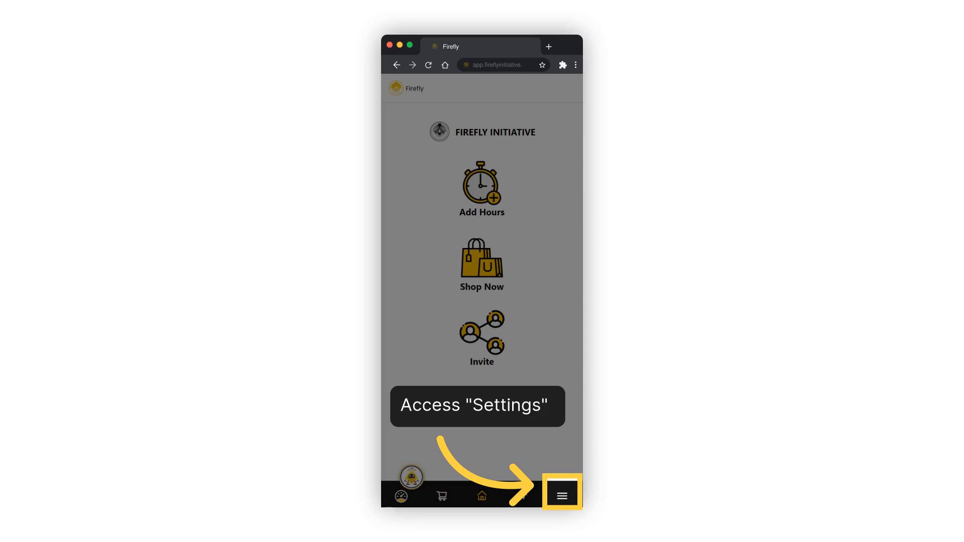
- Open the Settings page from the bottom navigation bar's hamburger menu
left_click(560, 492)
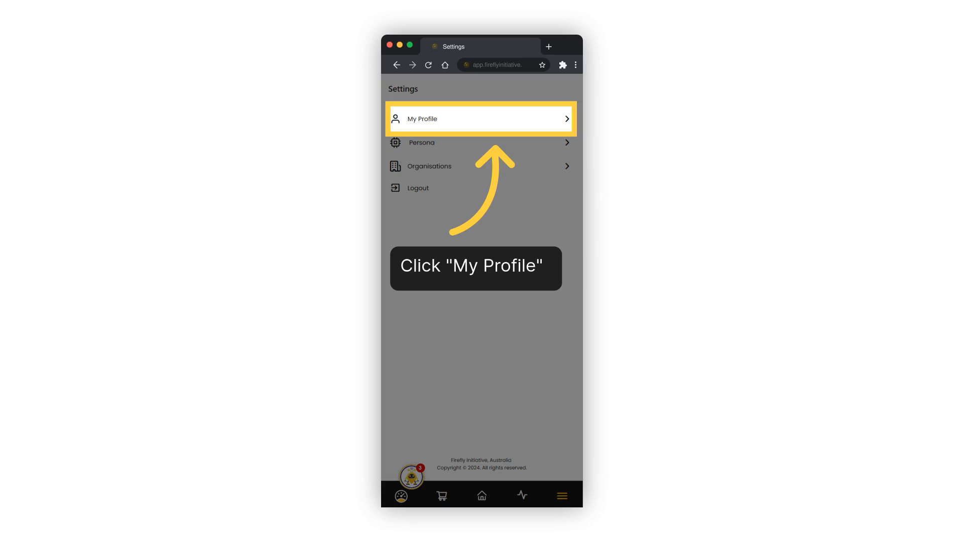
- Open My Profile from the Settings list
left_click(480, 119)
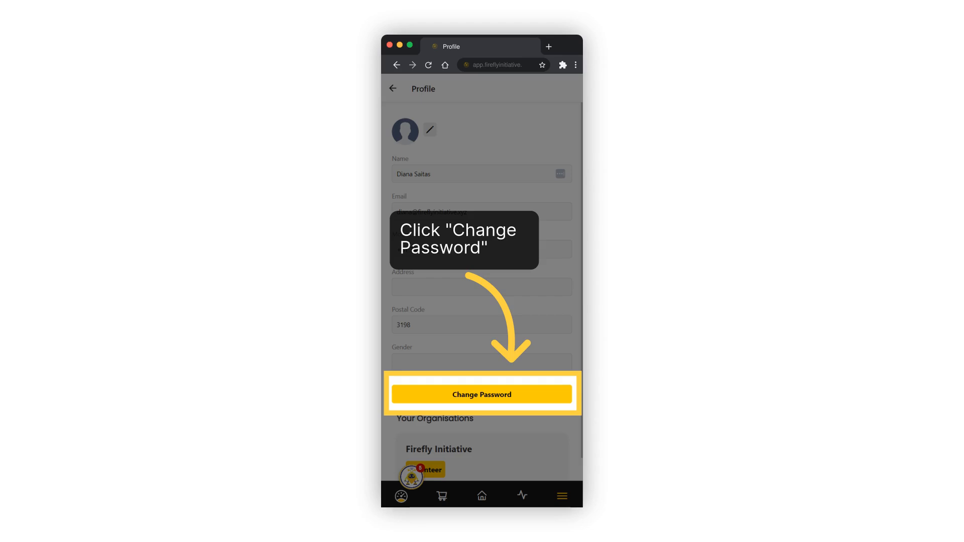
- Open the Change Password dialog from the Profile page
left_click(482, 395)
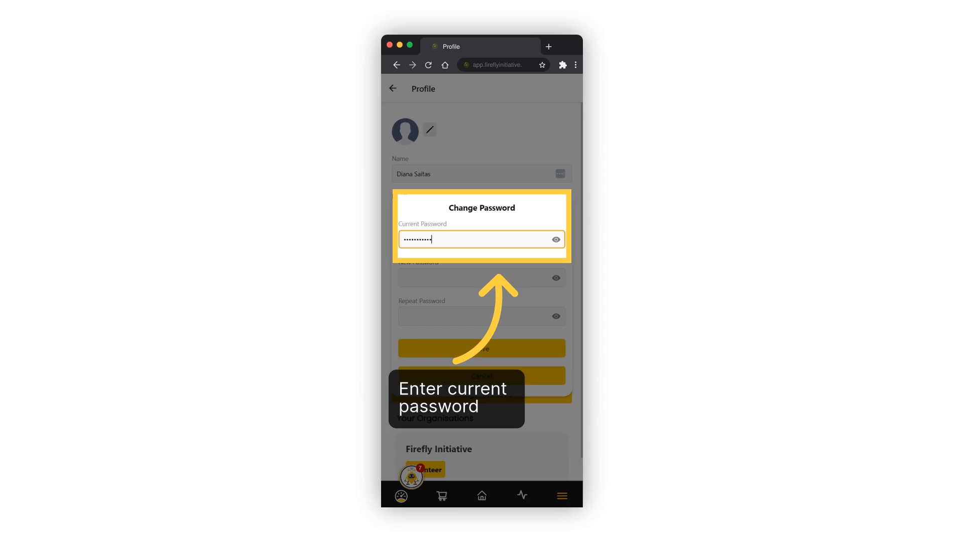
- Enter the new password in New and Repeat Password, then save it
left_click(481, 278)
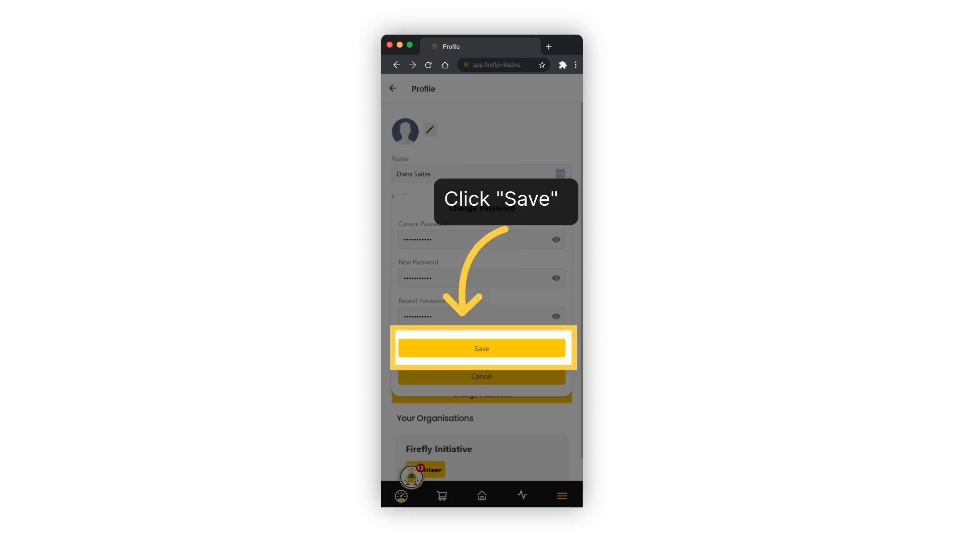
left_click(482, 348)
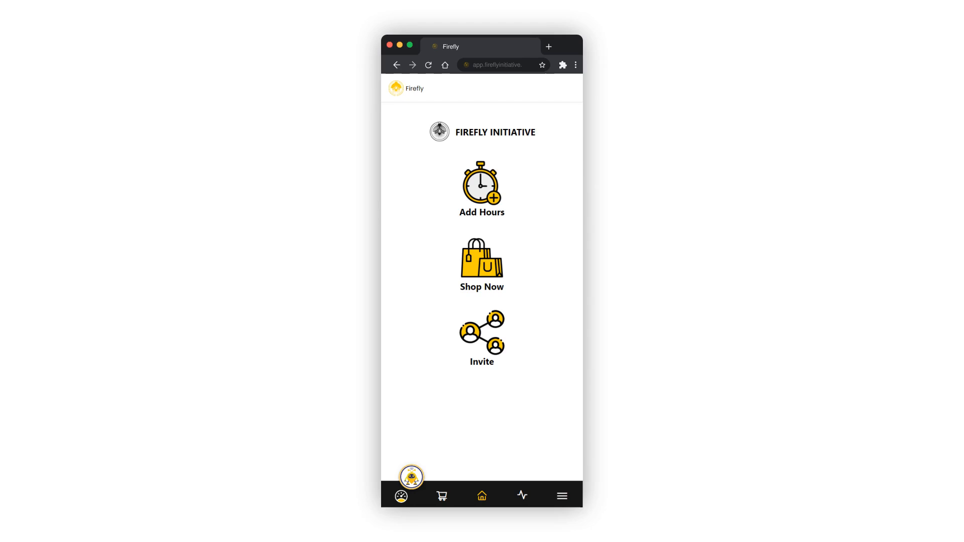